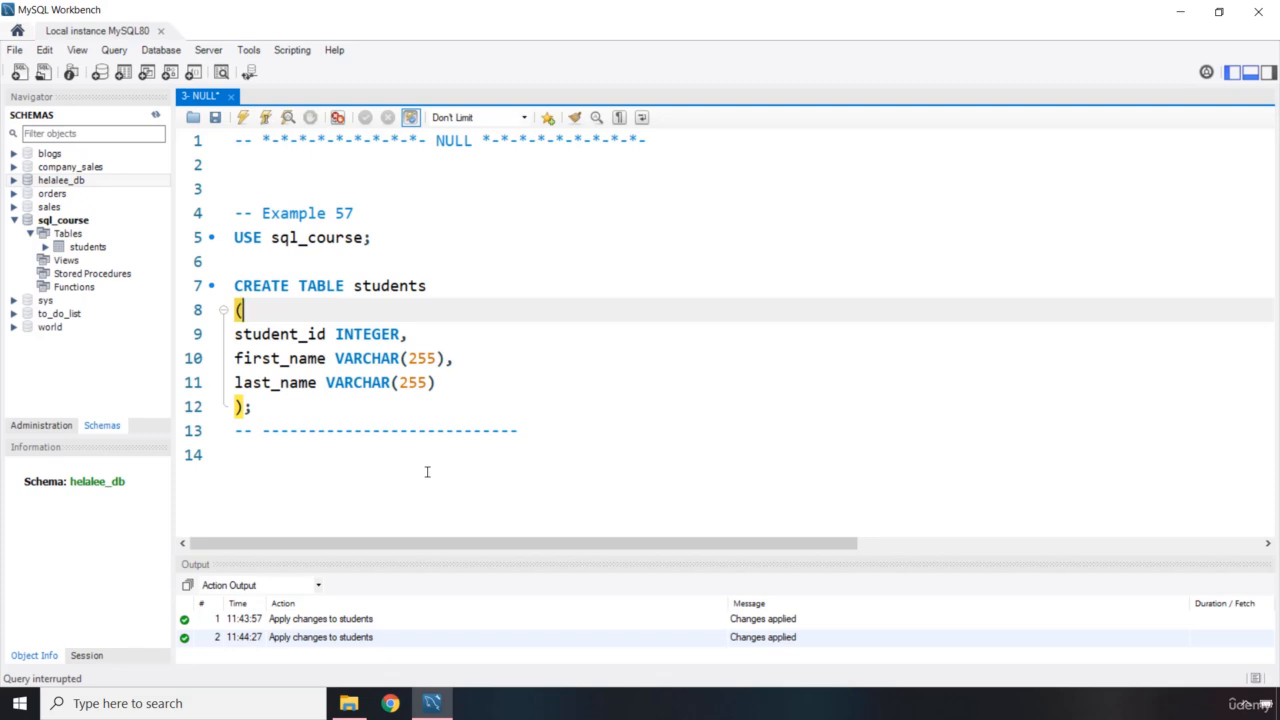
mouse_move(370, 402)
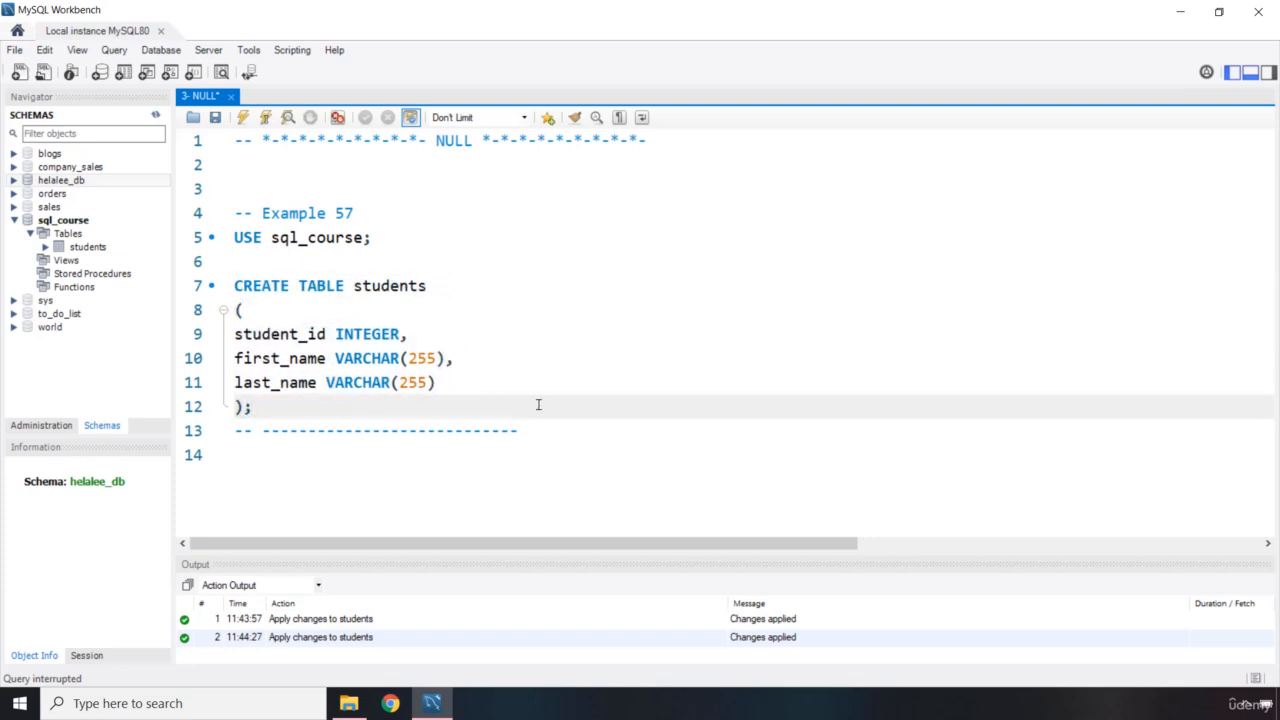
mouse_move(355, 286)
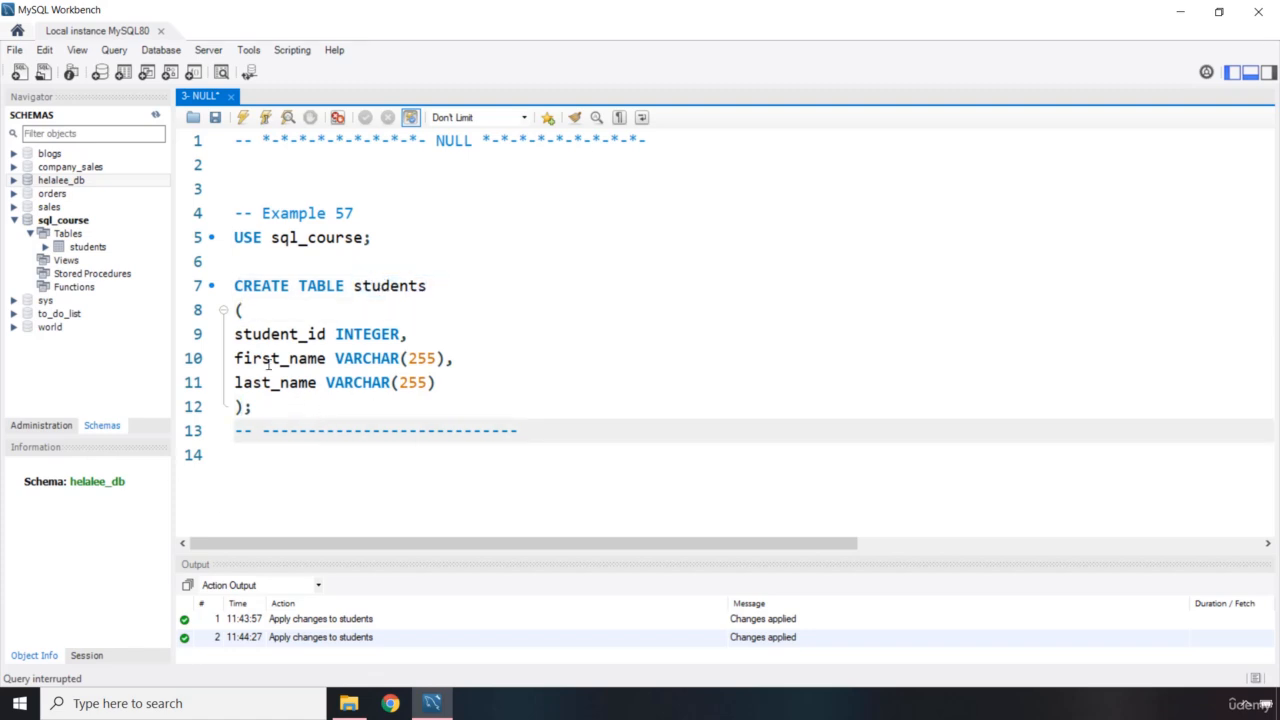
mouse_move(95, 252)
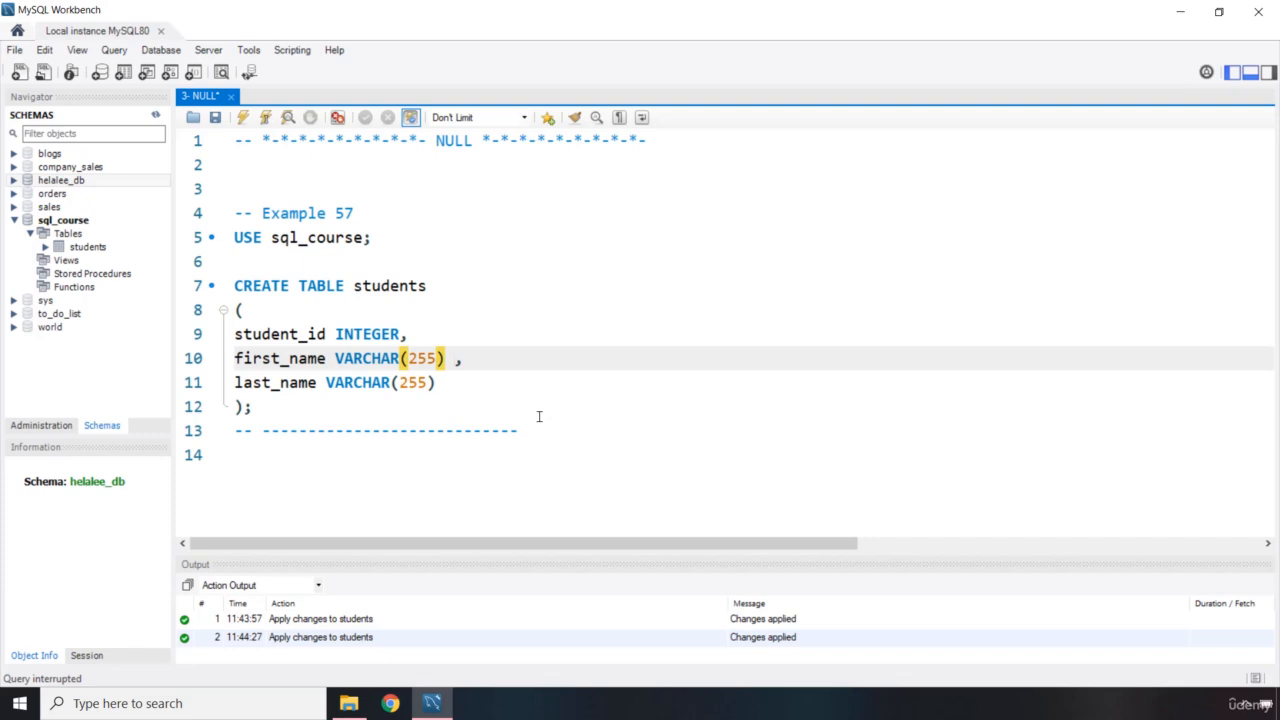
Add NOT NULL to the first_name and last_name VARCHAR(255) columns and run the script.
type("NOT")
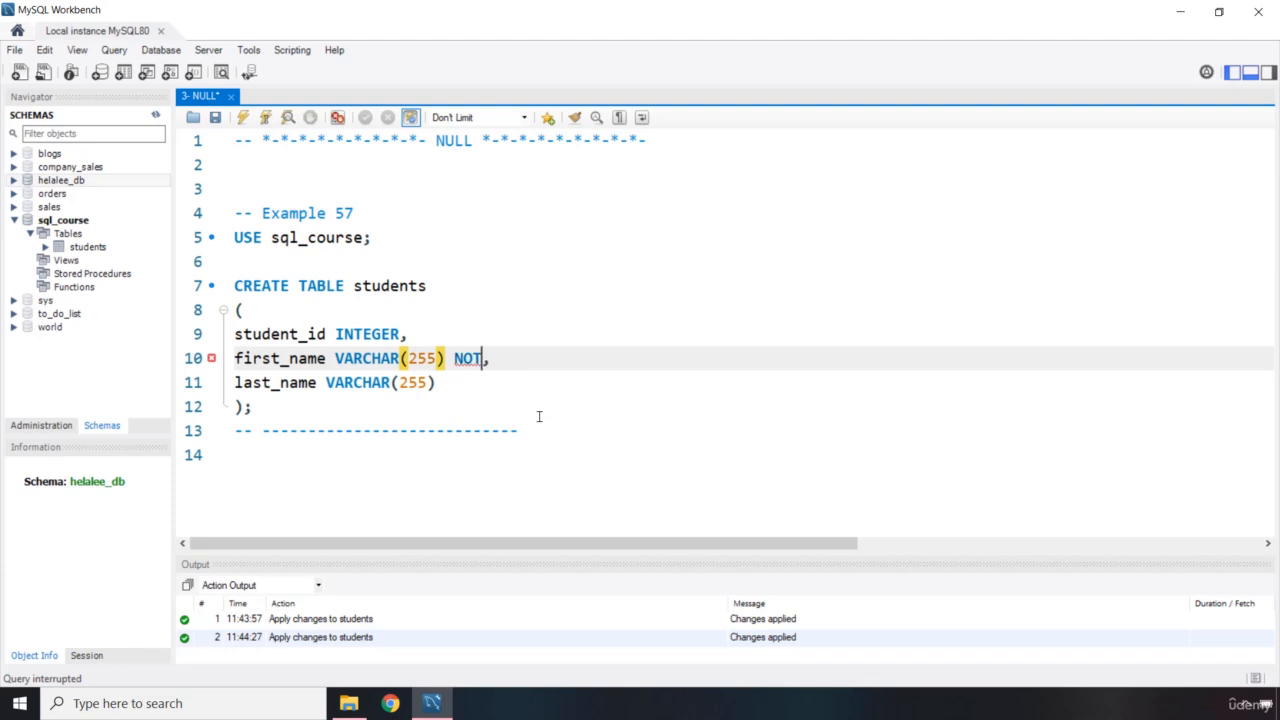
type("NULL")
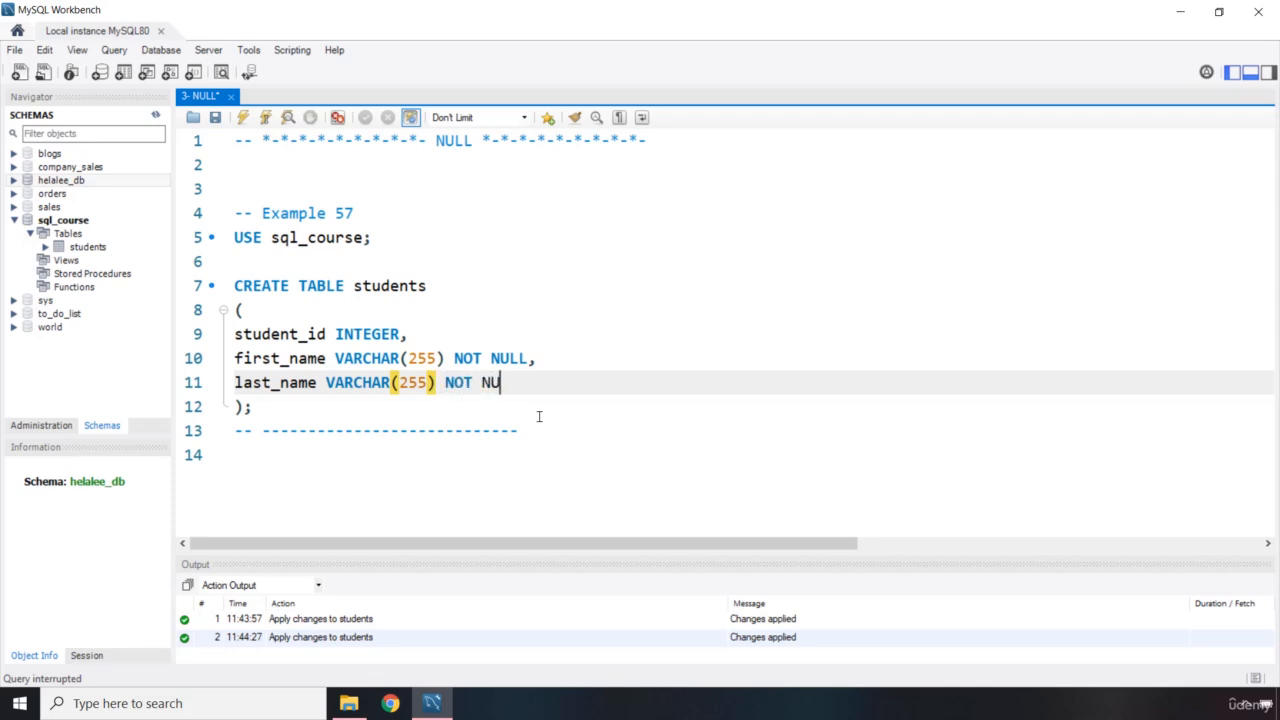
type("LL")
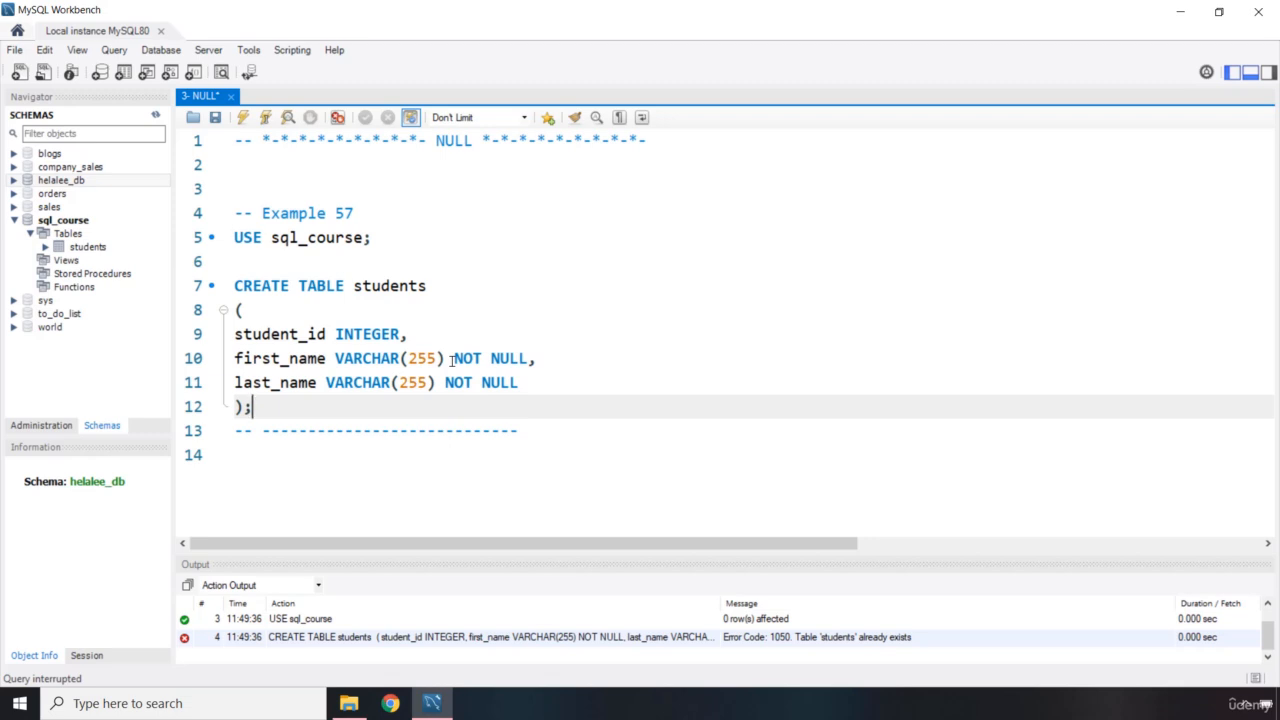
mouse_move(478, 365)
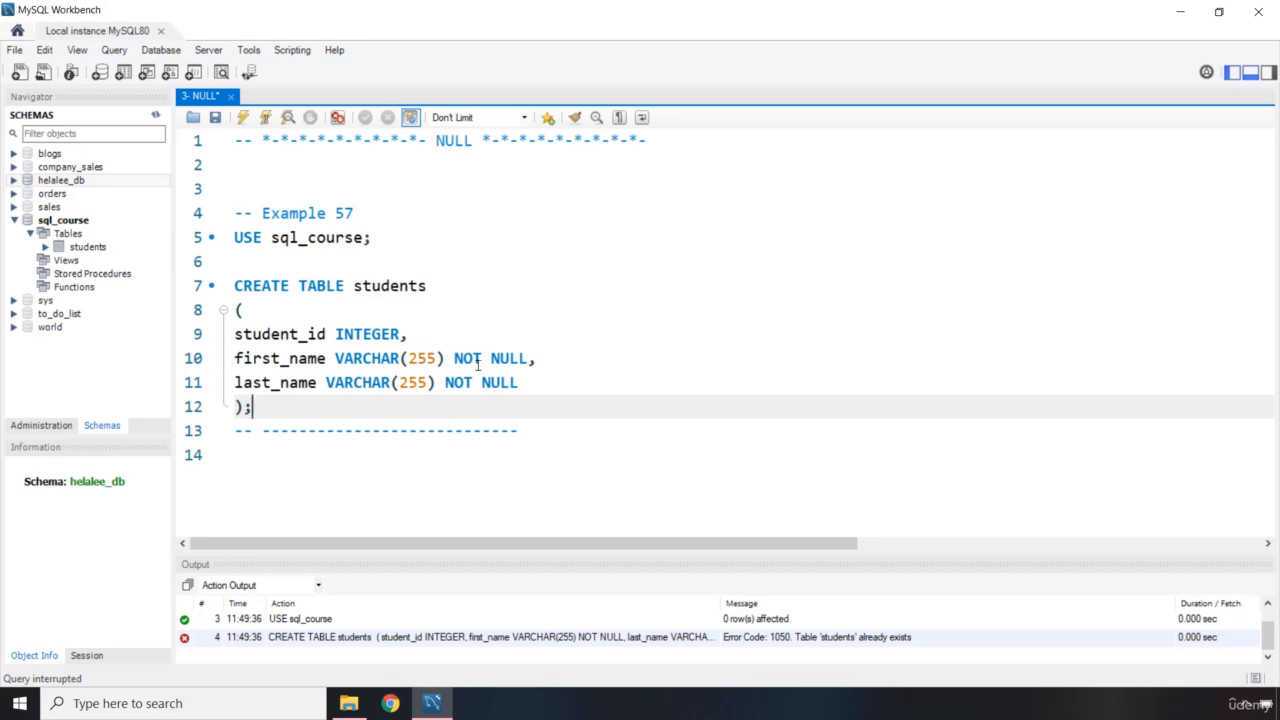
mouse_move(478, 363)
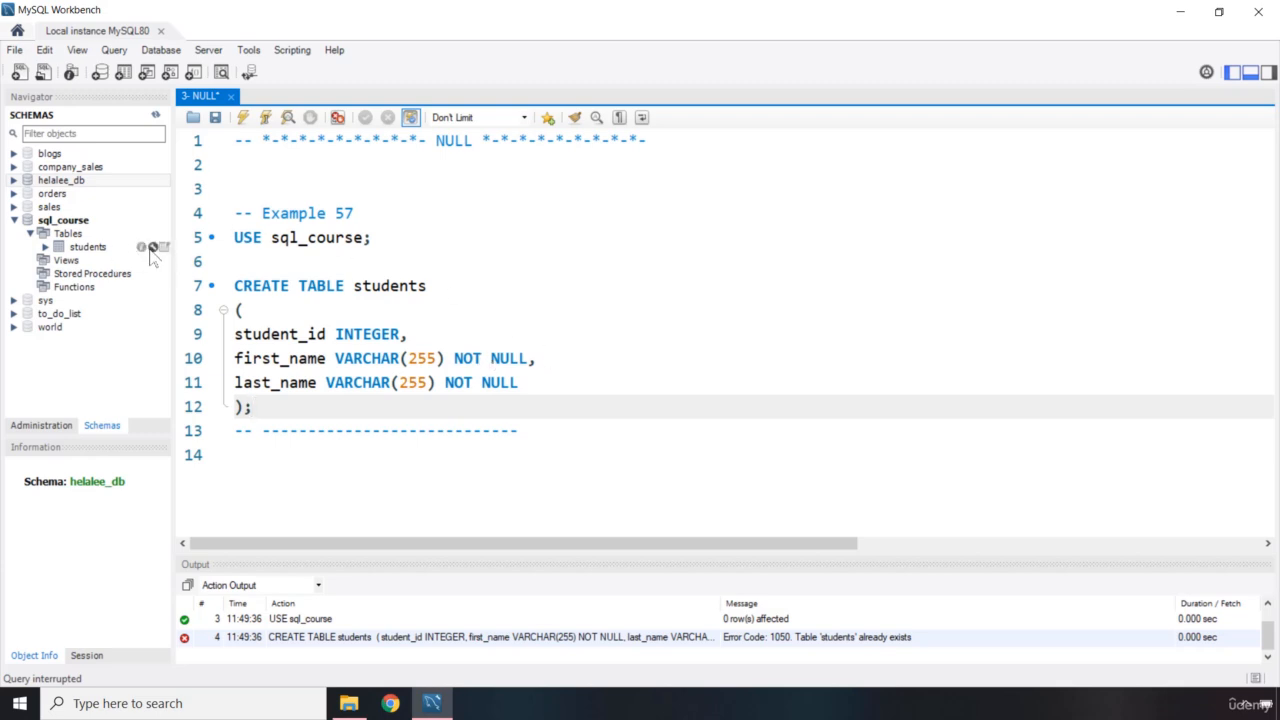
mouse_move(104, 258)
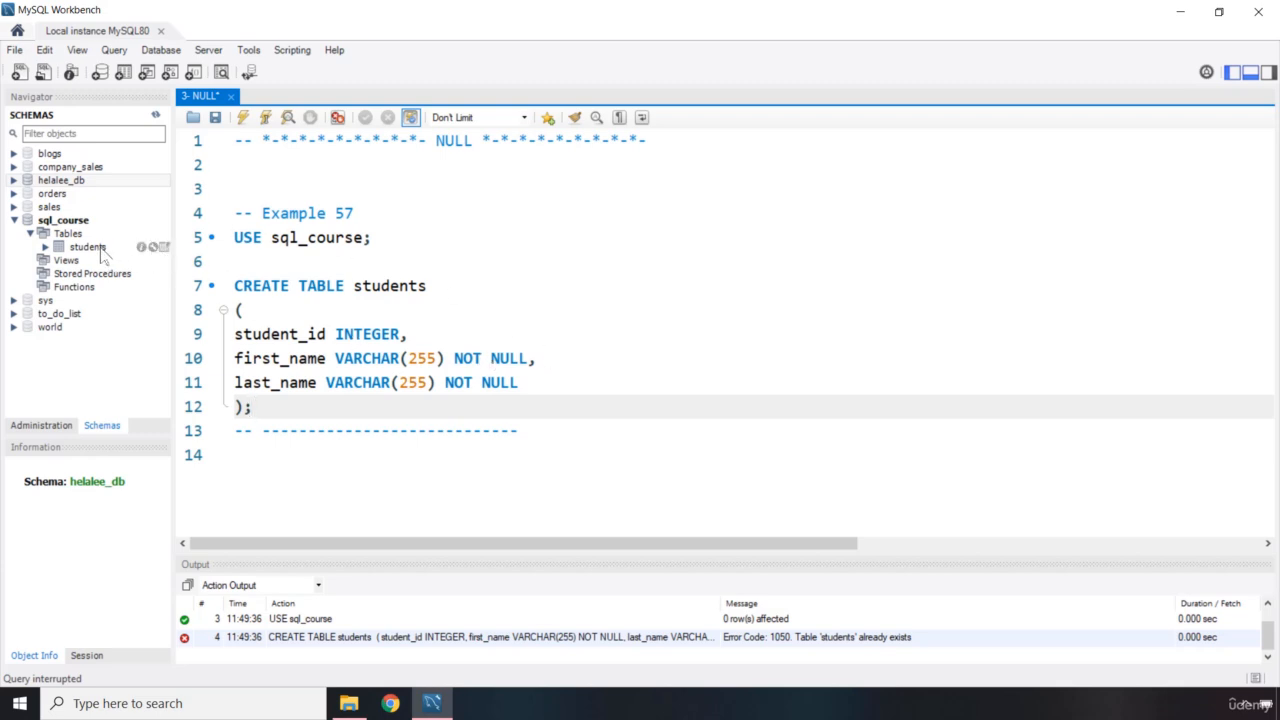
right_click(88, 247)
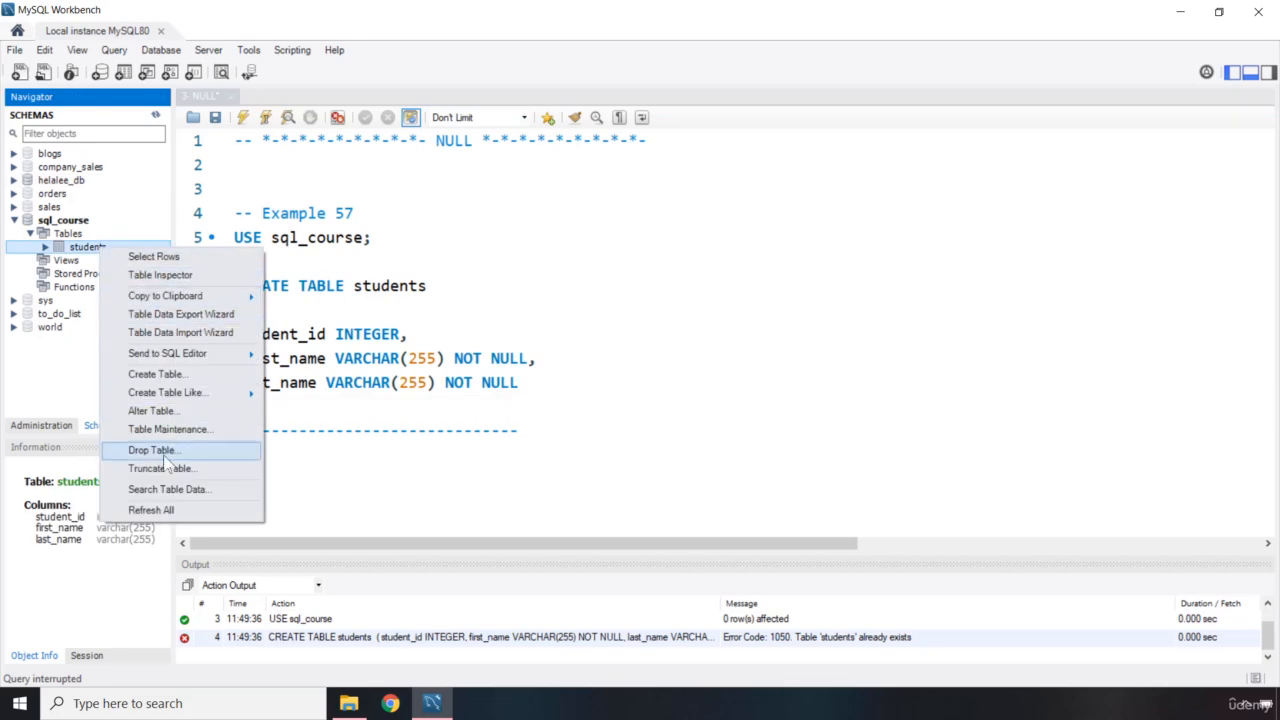
left_click(152, 450)
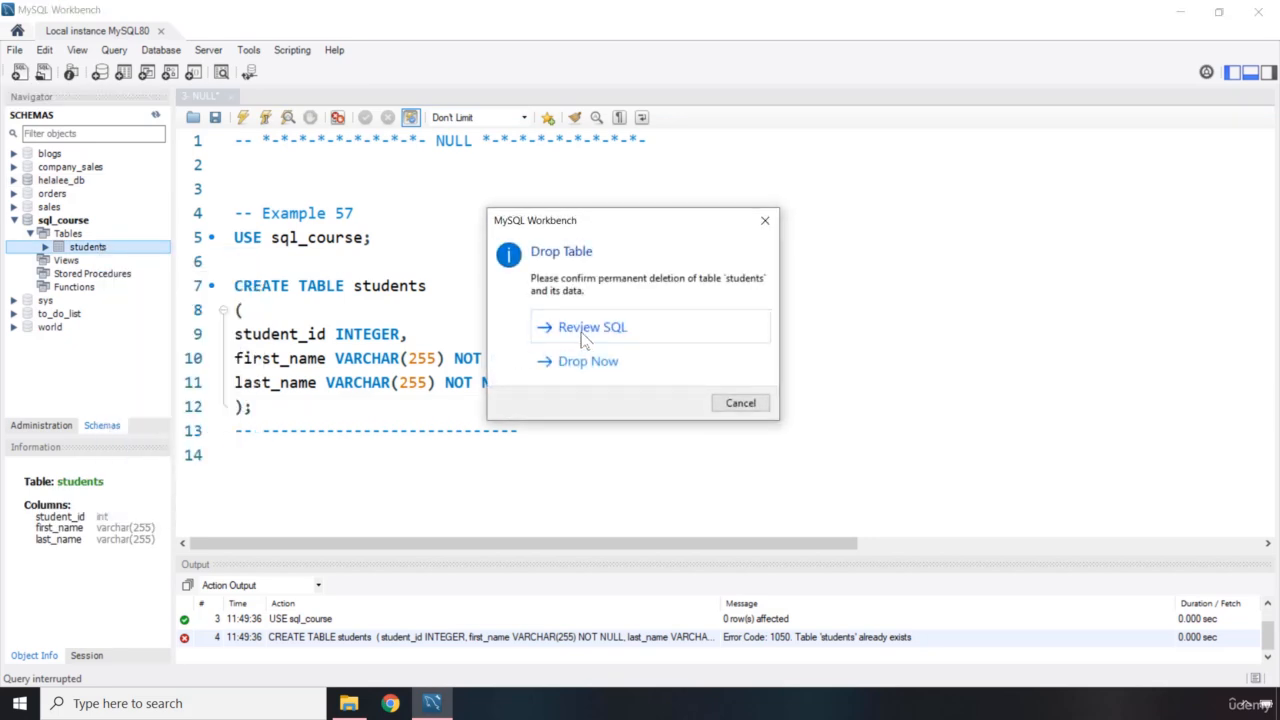
left_click(740, 402)
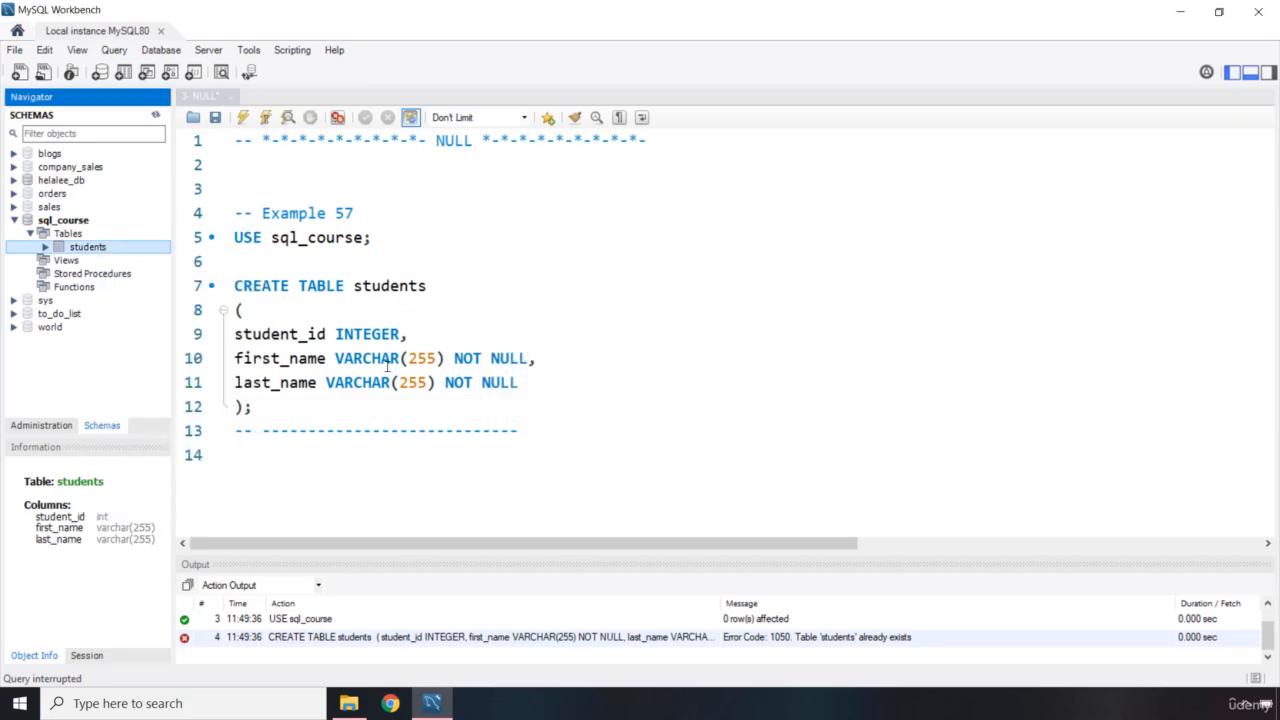
left_click(432, 285)
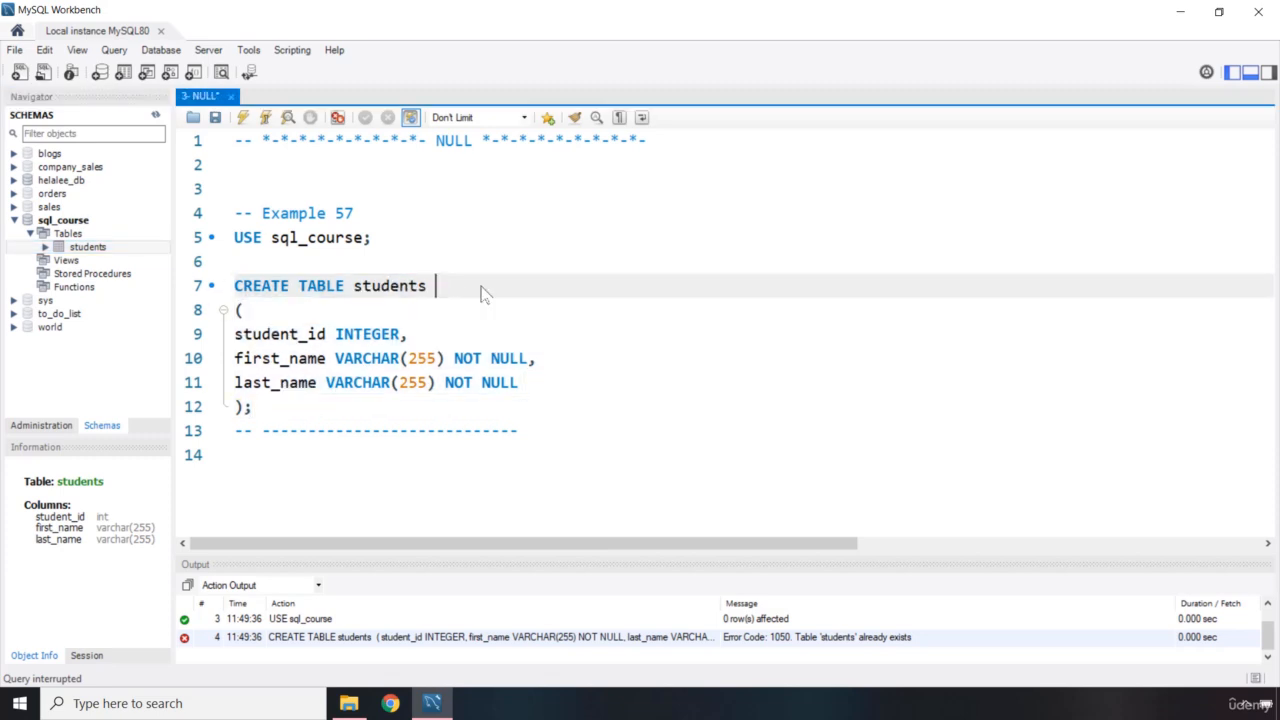
mouse_move(90, 248)
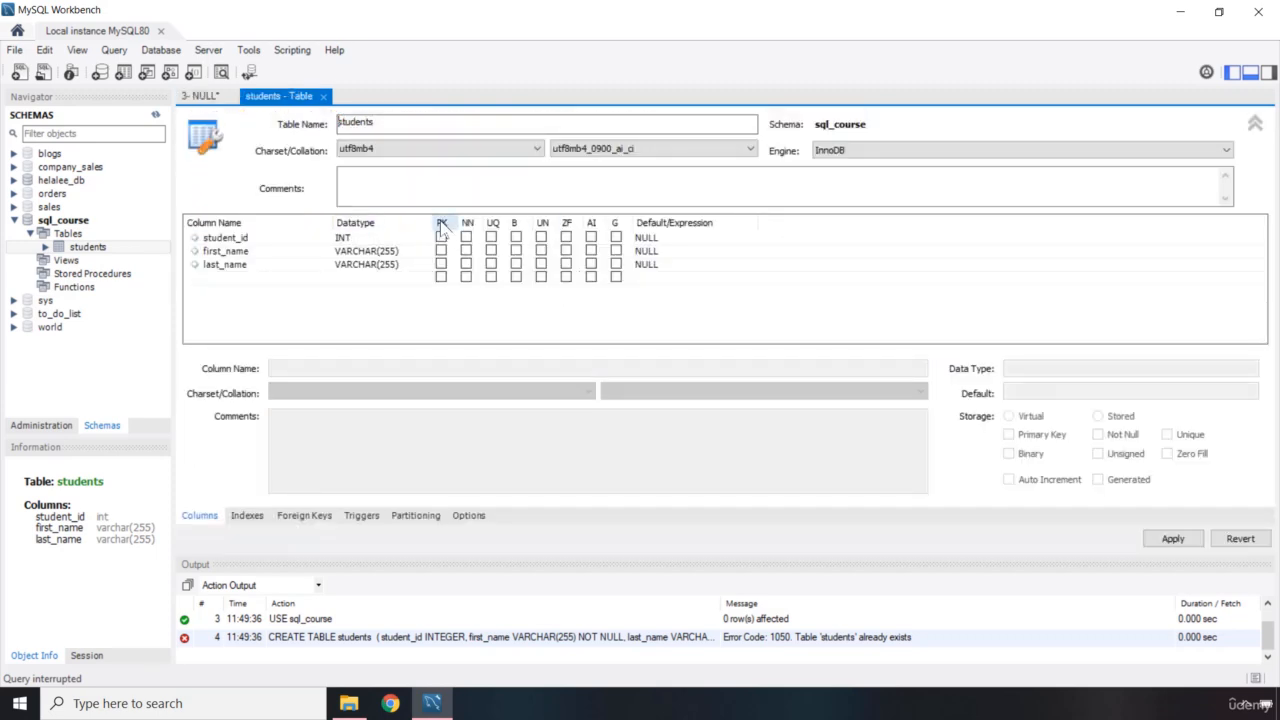
mouse_move(468, 237)
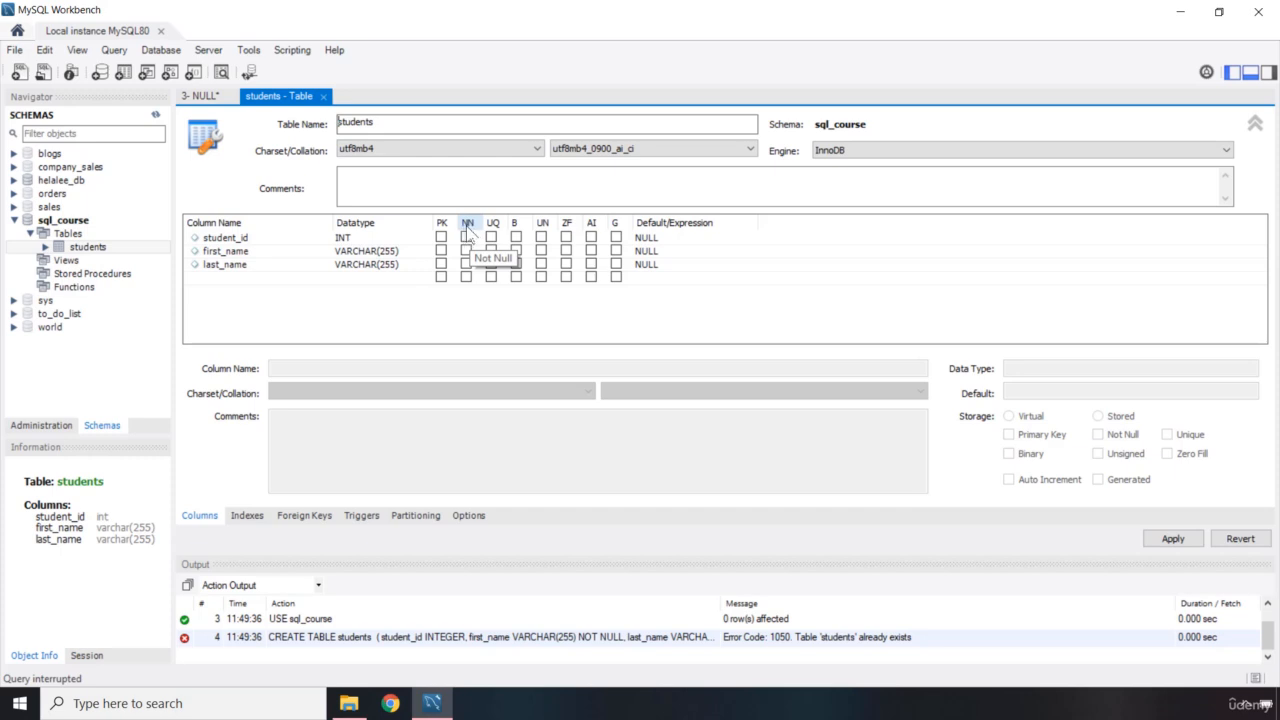
mouse_move(665, 247)
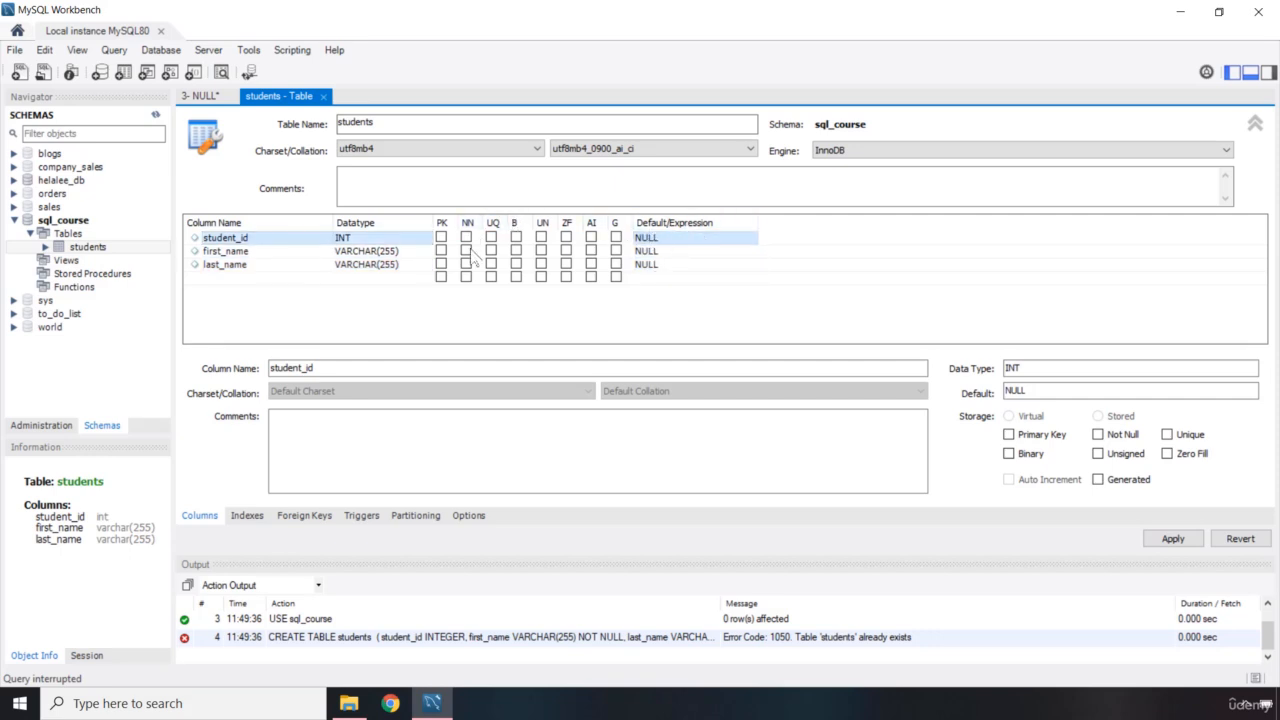
Tick NN on first_name and last_name in the students editor, apply, and close it.
left_click(467, 251)
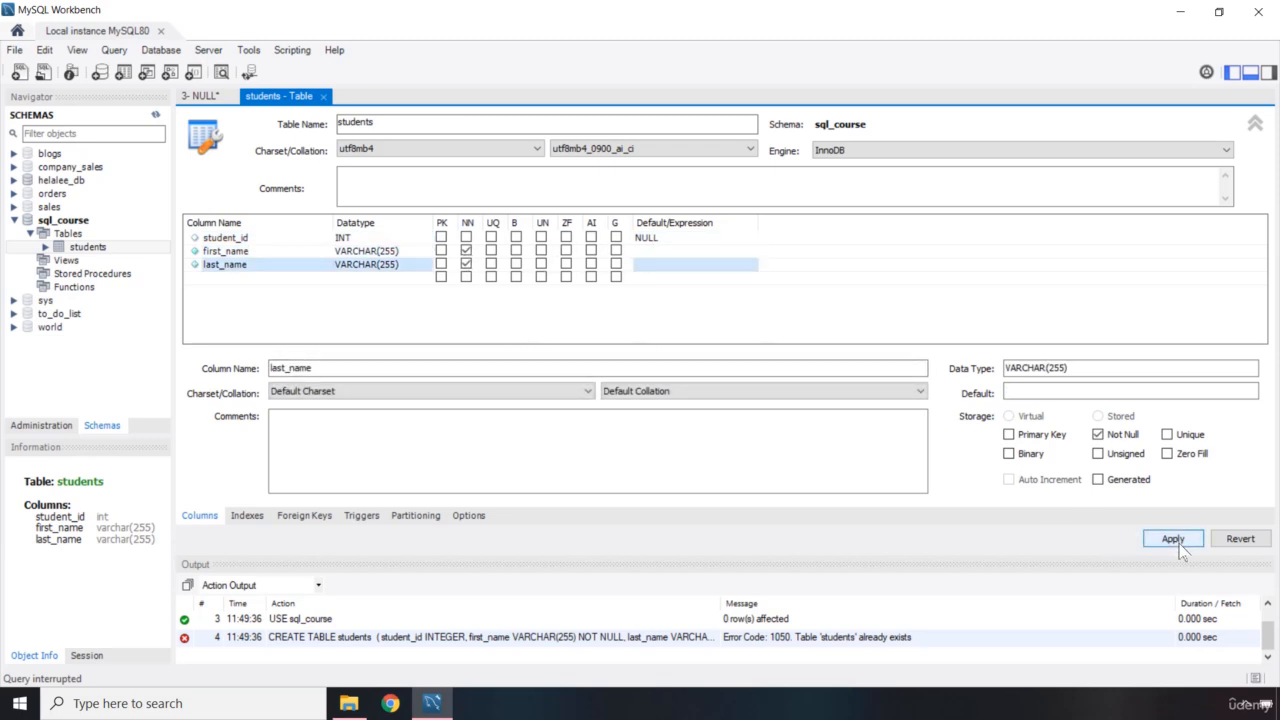
left_click(1172, 538)
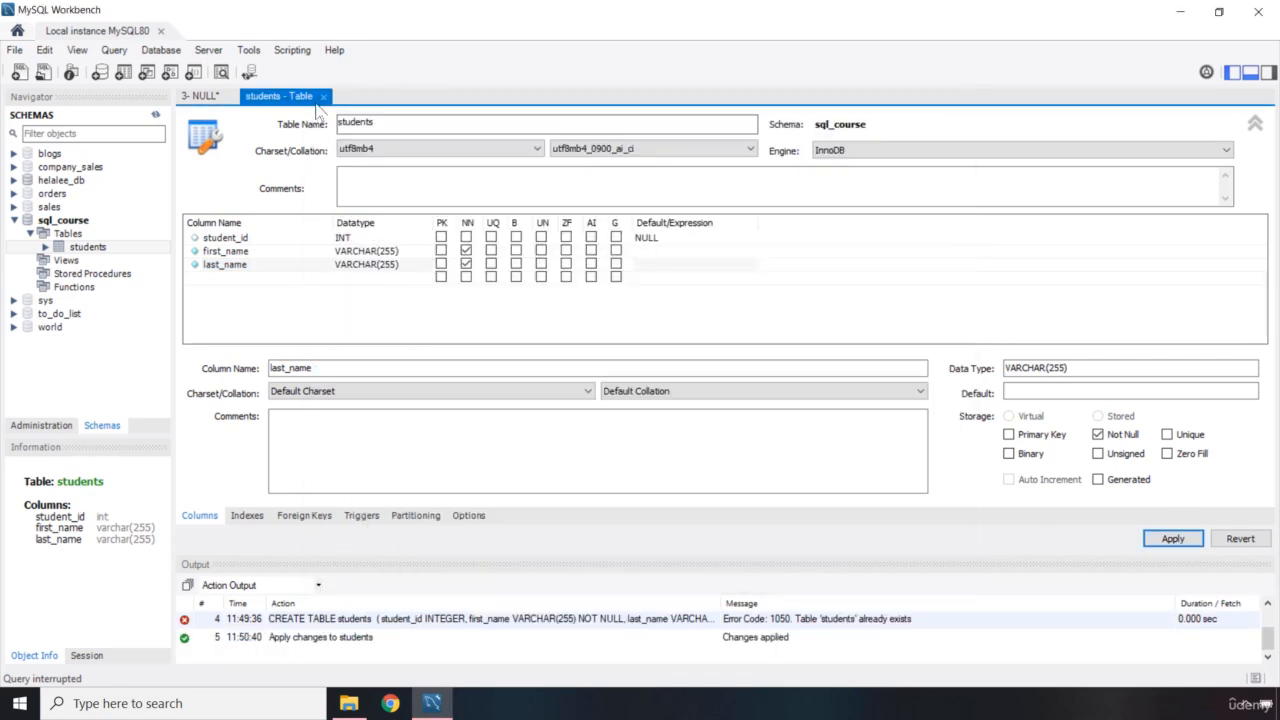
left_click(200, 96)
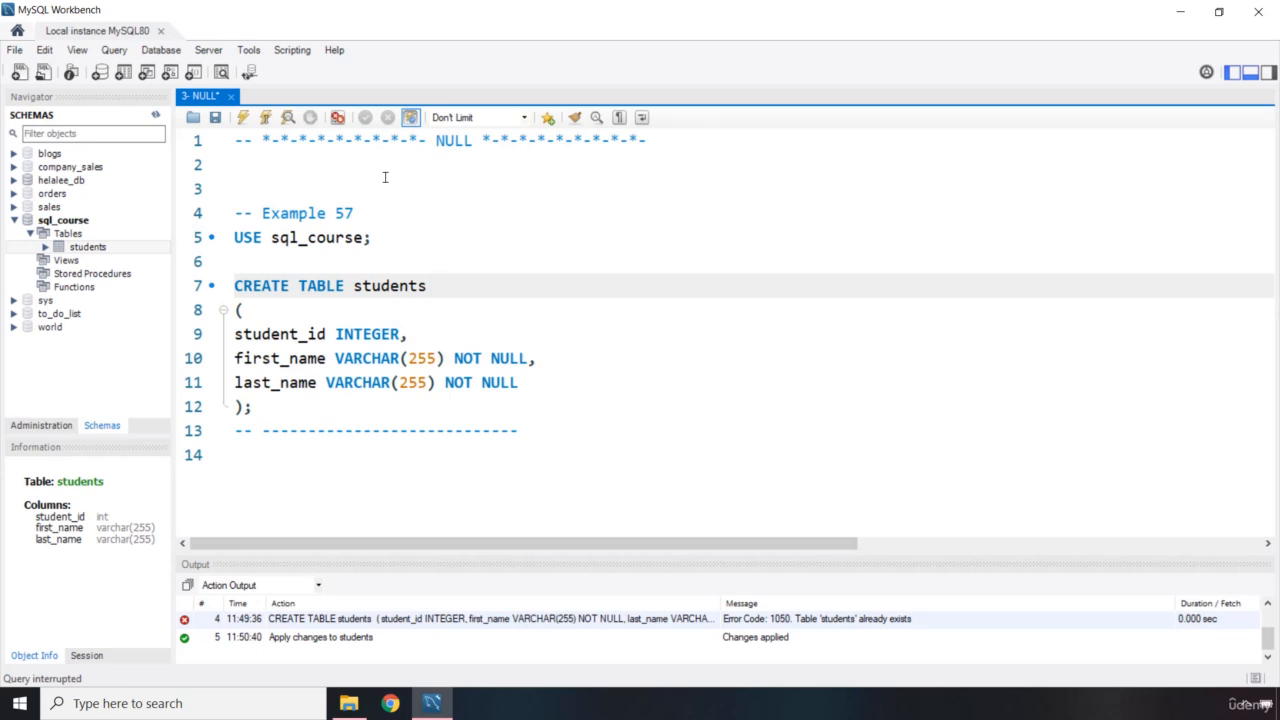
left_click_drag(234, 285, 253, 407)
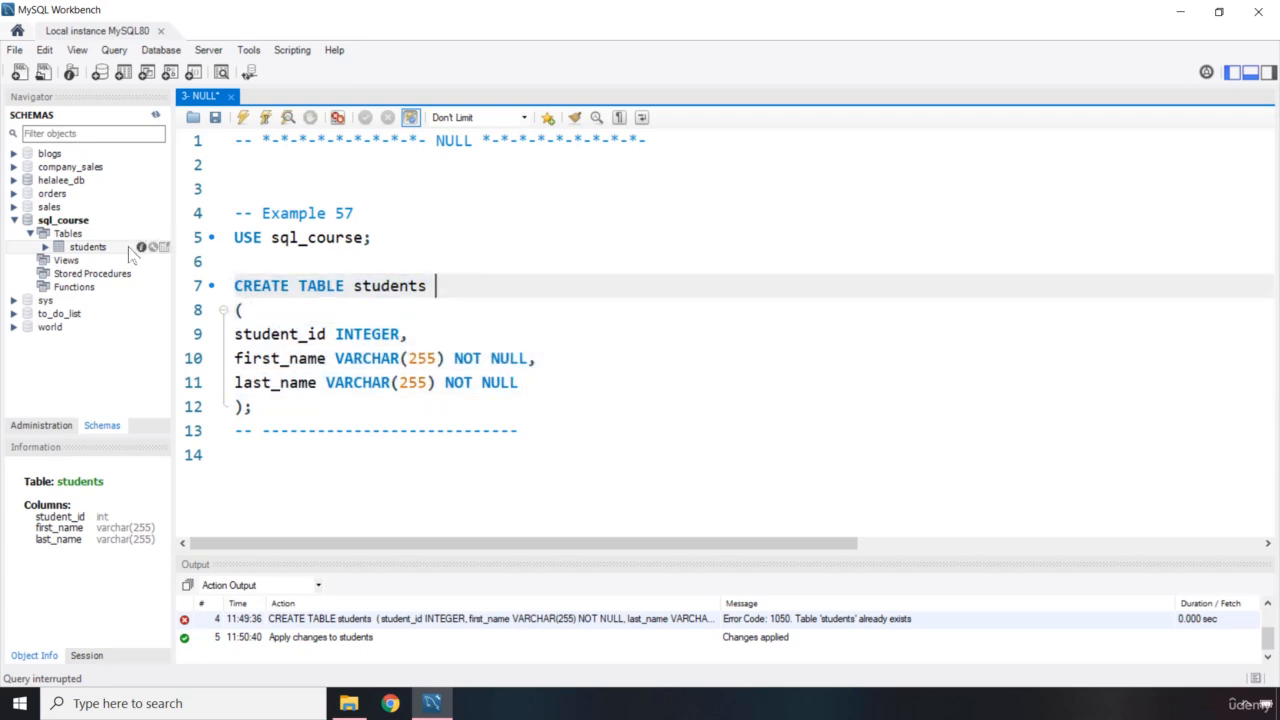
double_click(88, 246)
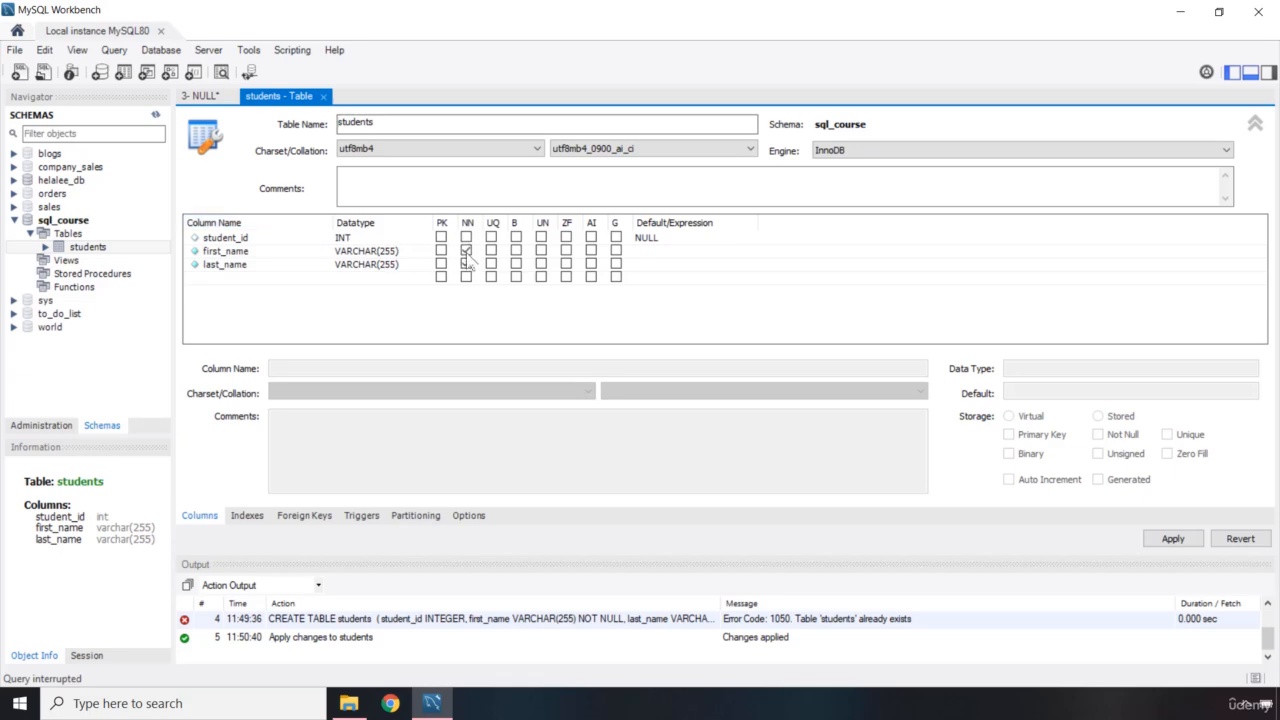
left_click(466, 264)
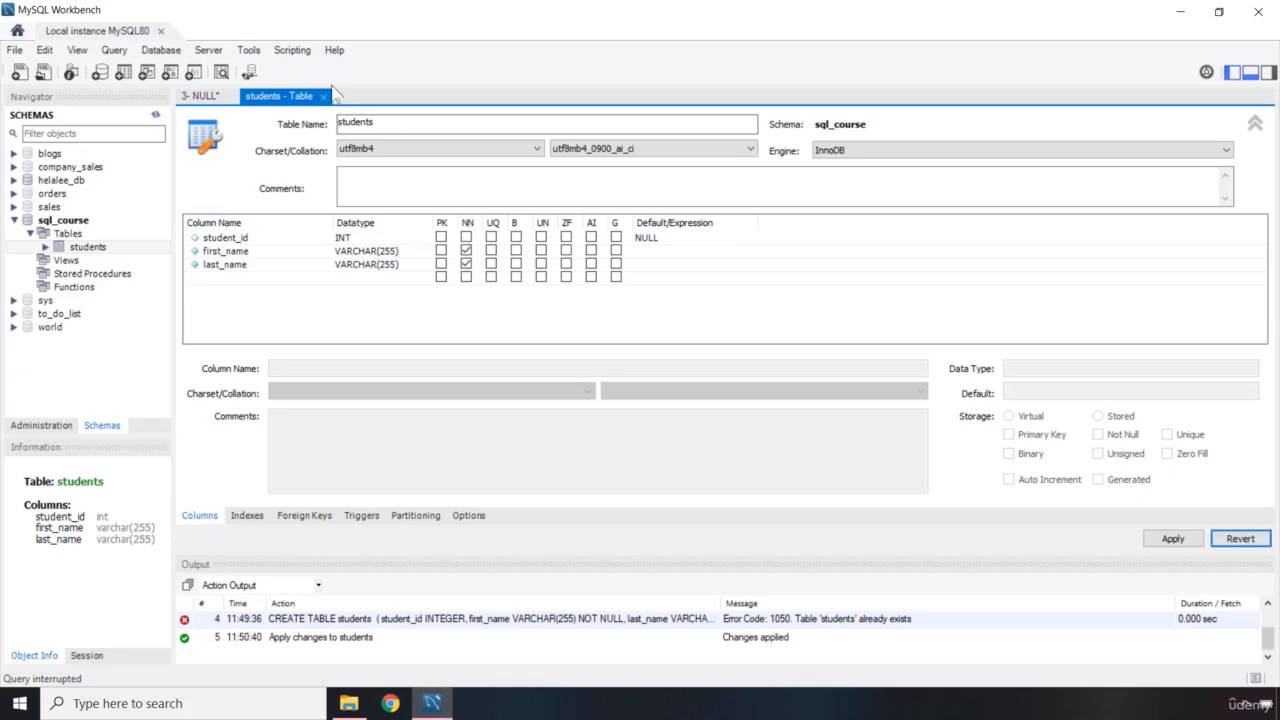
left_click(200, 95)
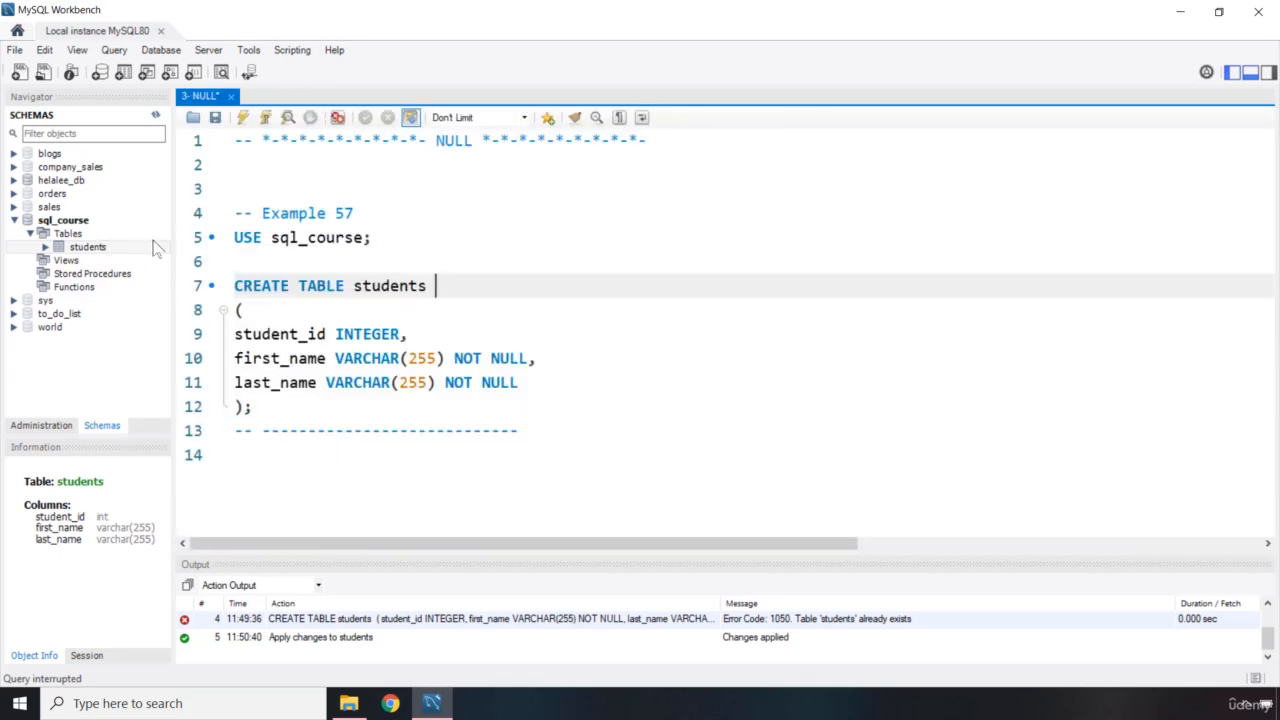
Drop the students table via the Navigator's Drop Table and confirm with Drop Now.
right_click(88, 247)
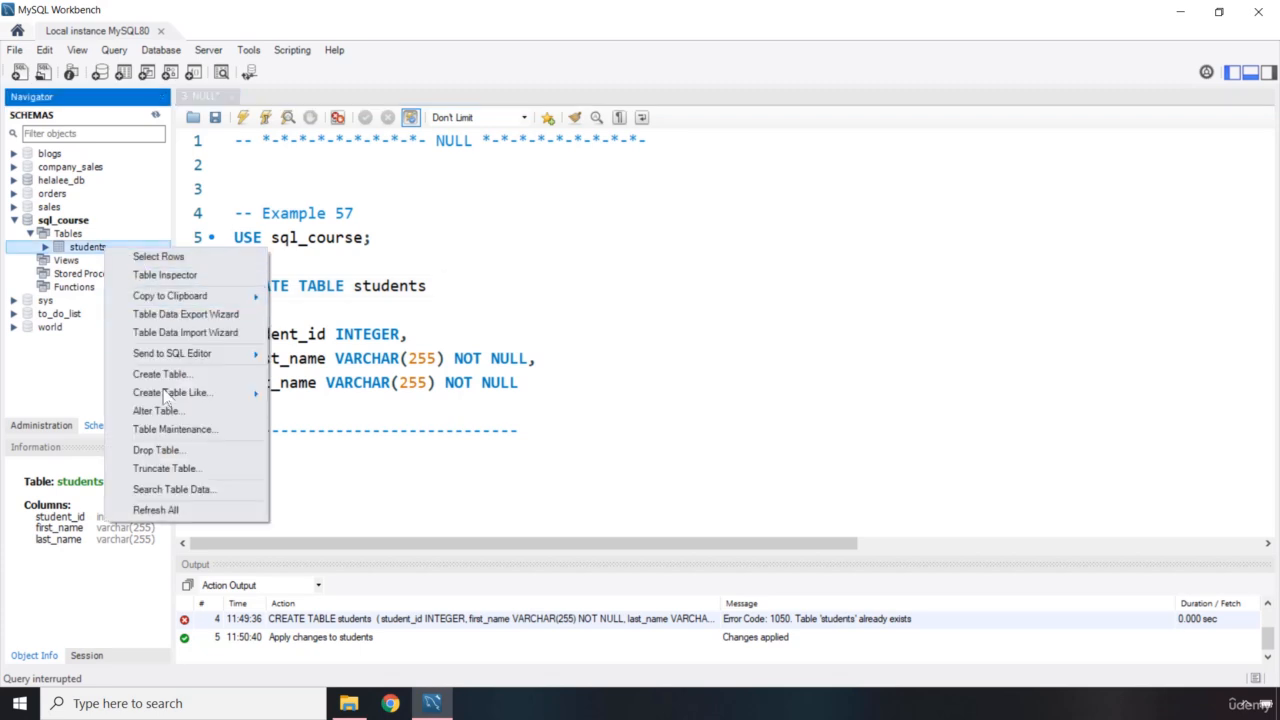
left_click(157, 449)
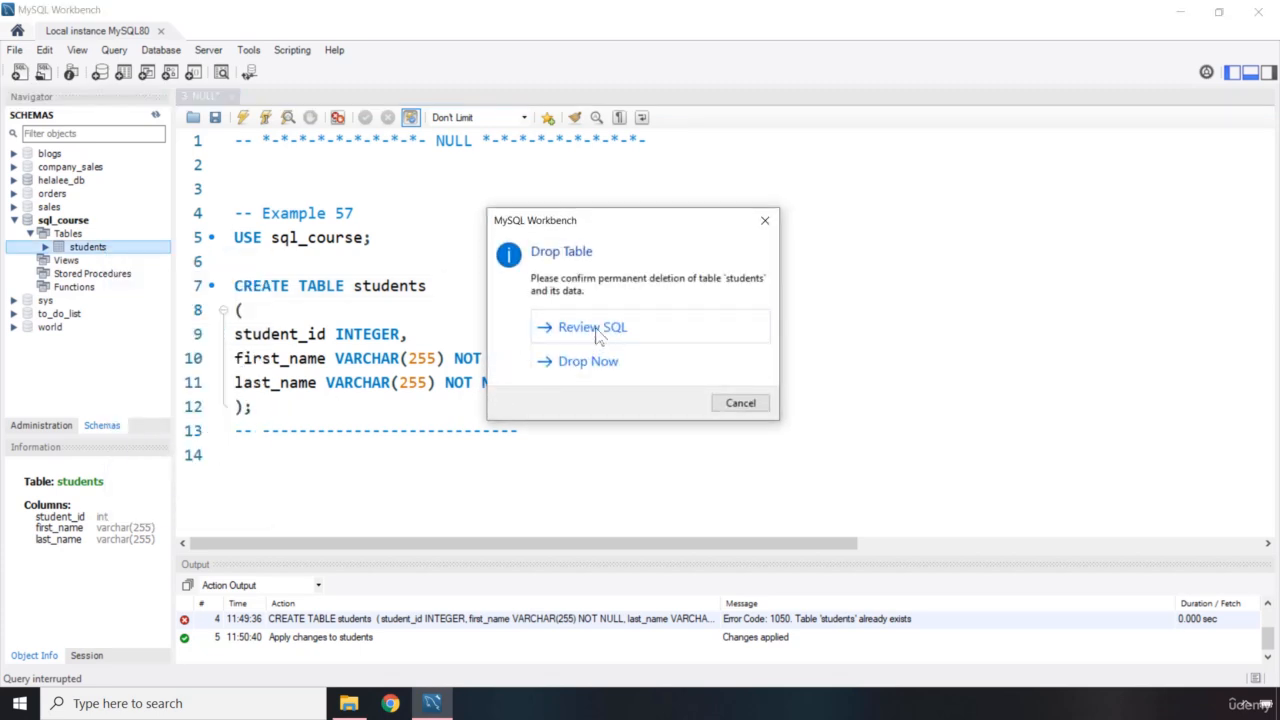
left_click(587, 361)
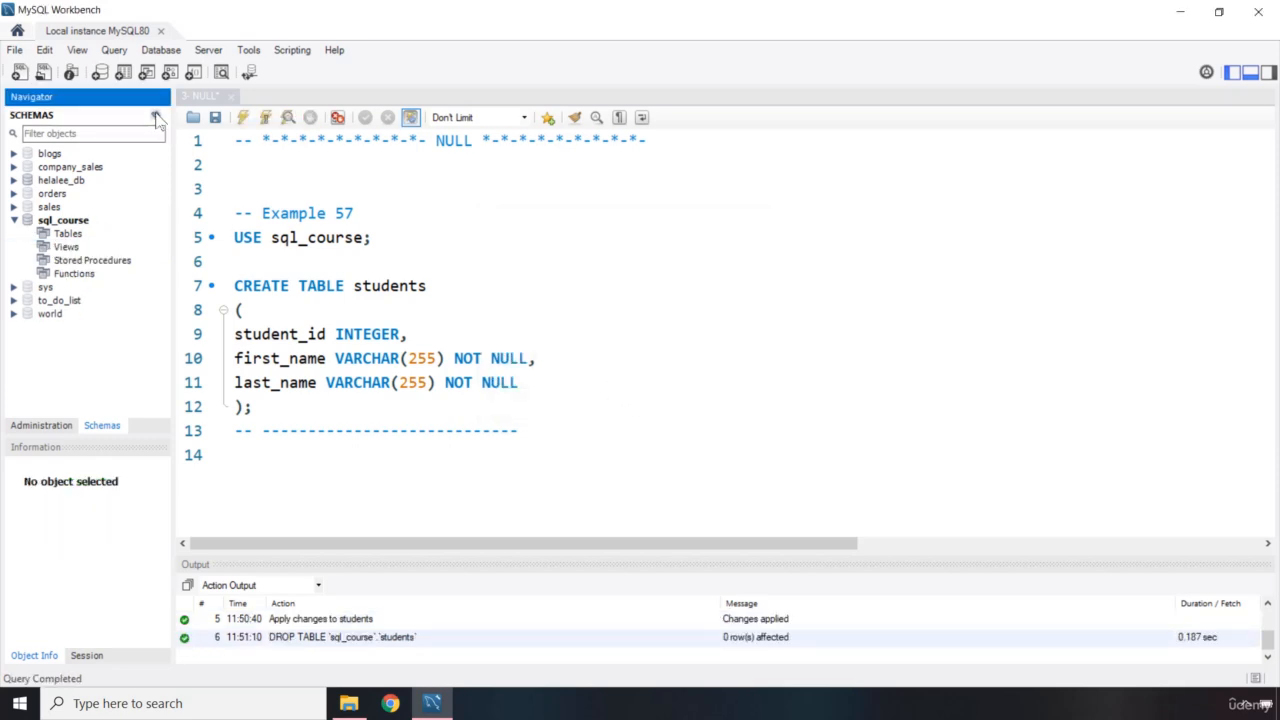
mouse_move(378, 422)
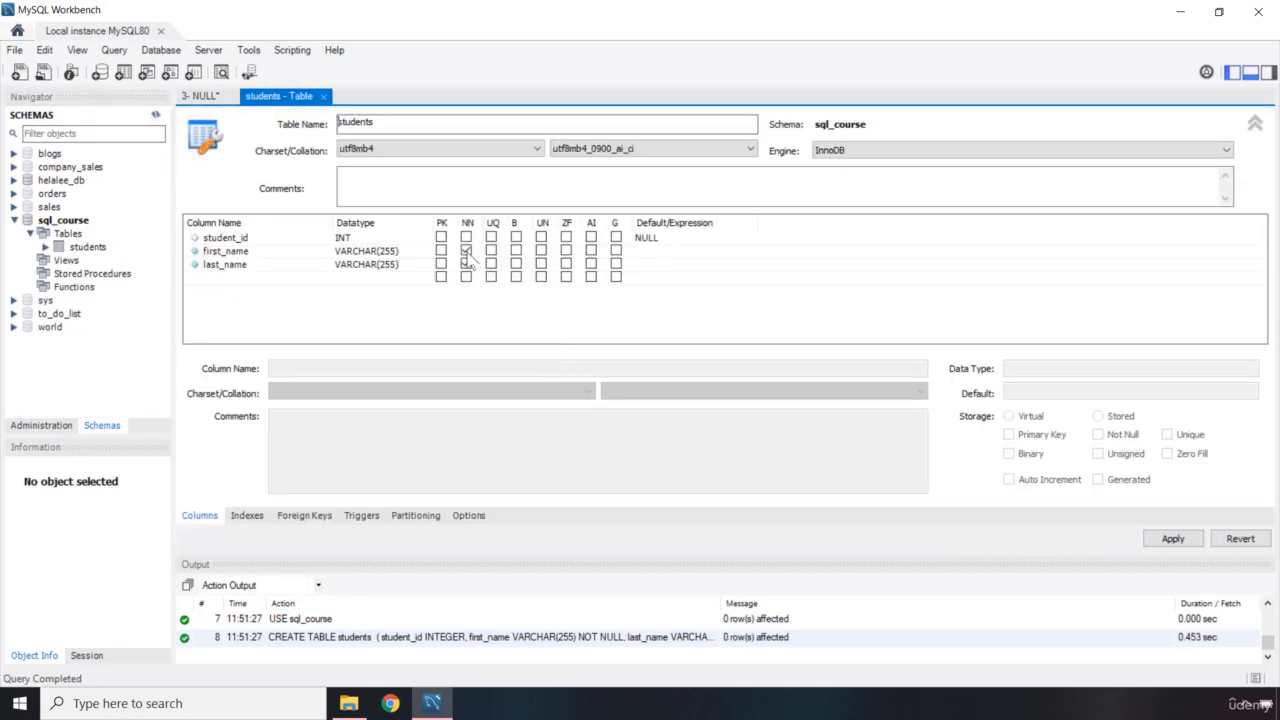
Check that the recreated students table shows first_name and last_name as NN.
left_click(466, 264)
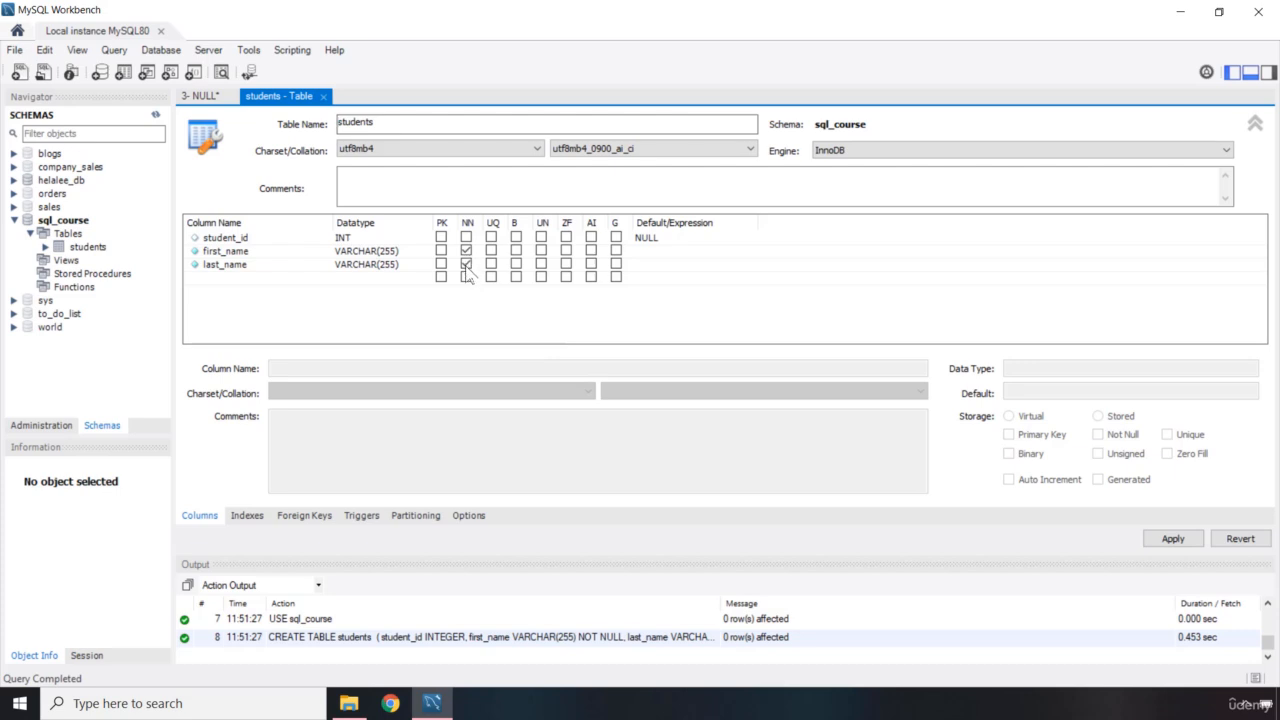
left_click(466, 266)
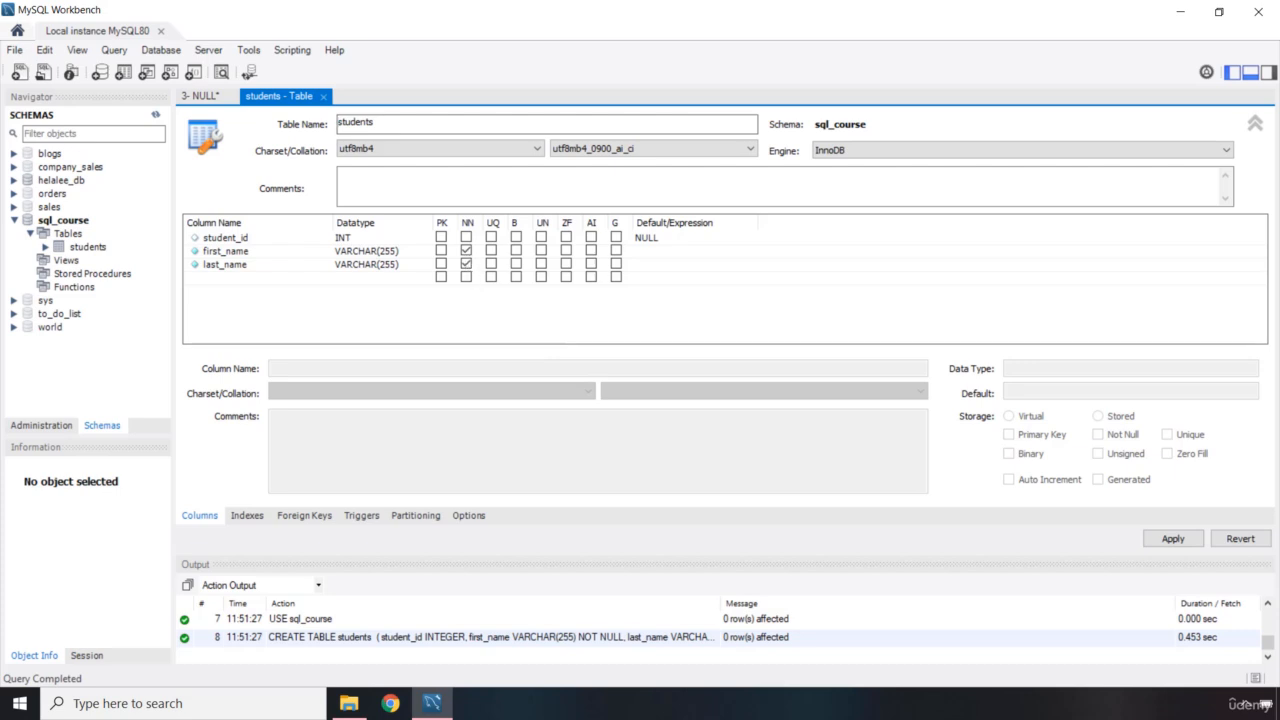